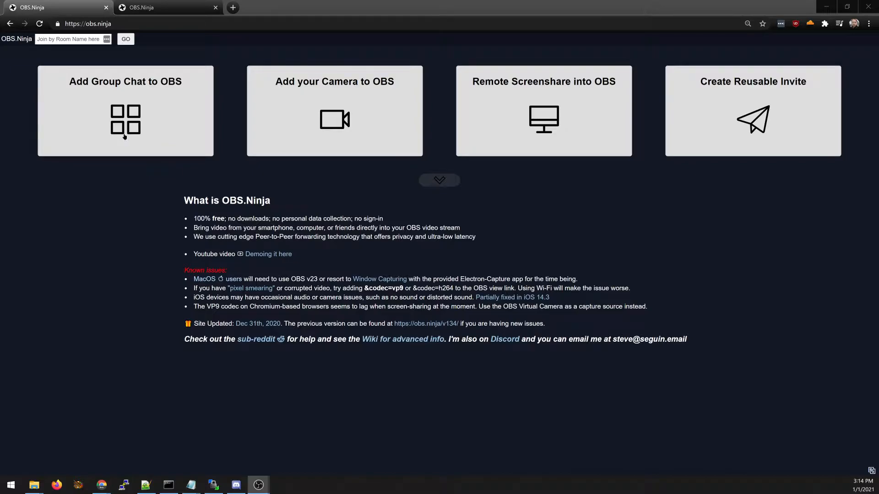
Add a group chat named screenroom123 and enter its control center as director.
{"action": "left_click", "coordinate": [125, 110]}
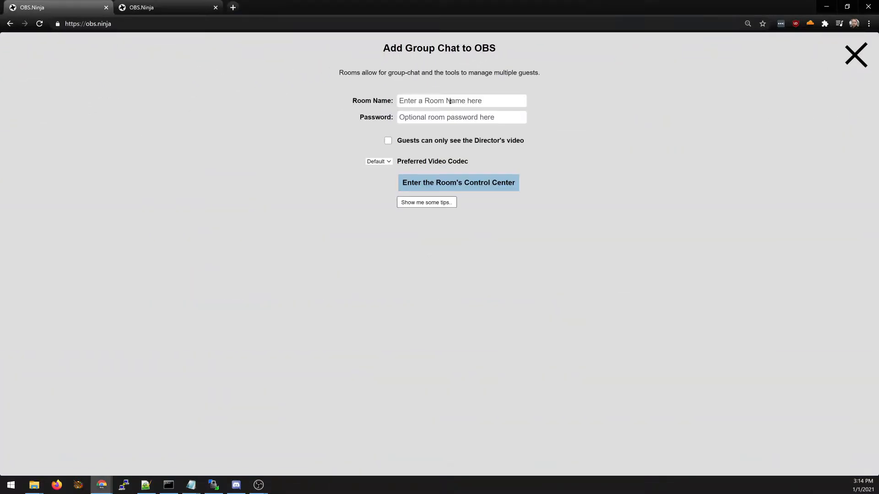
{"action": "type", "text": "screen"}
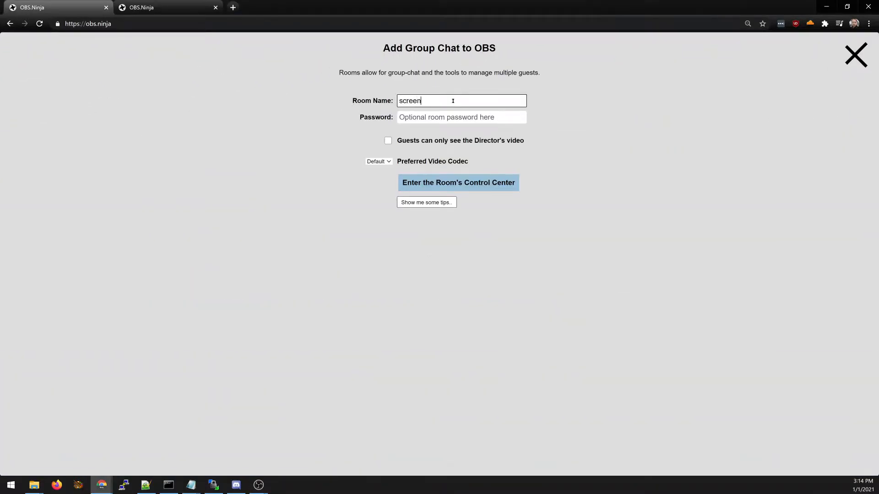
{"action": "type", "text": "room123"}
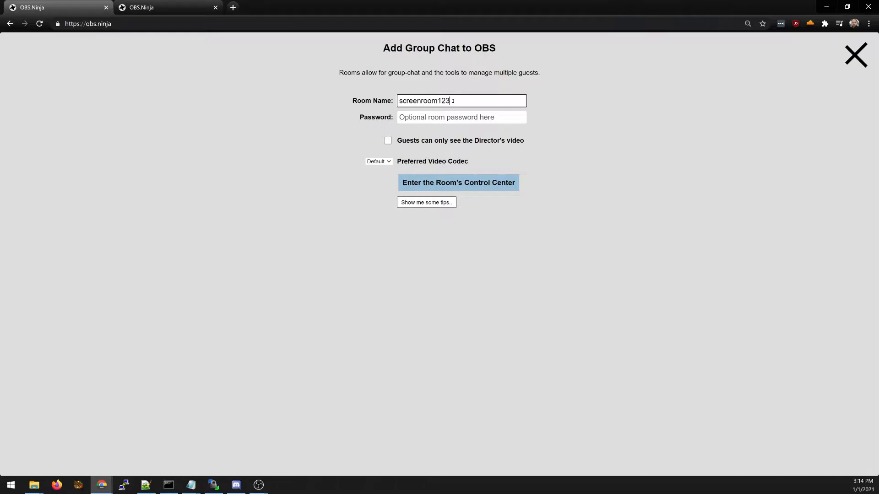
{"action": "mouse_move", "coordinate": [449, 185]}
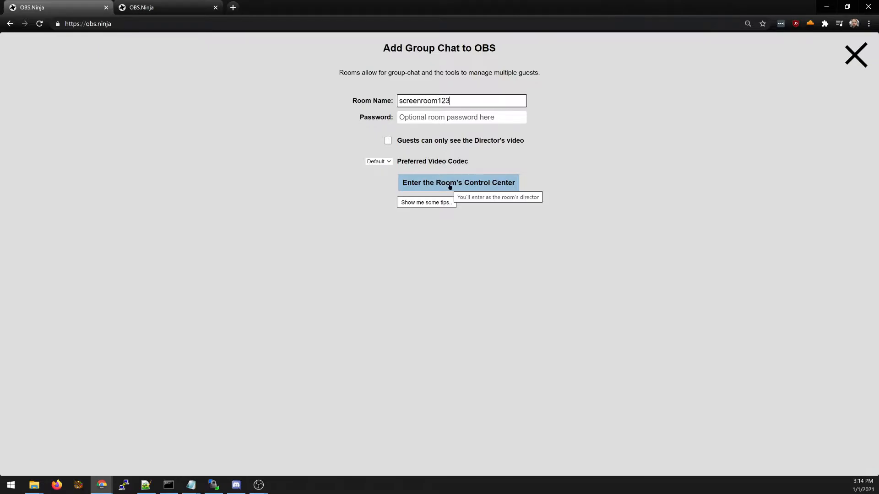
{"action": "left_click", "coordinate": [458, 182]}
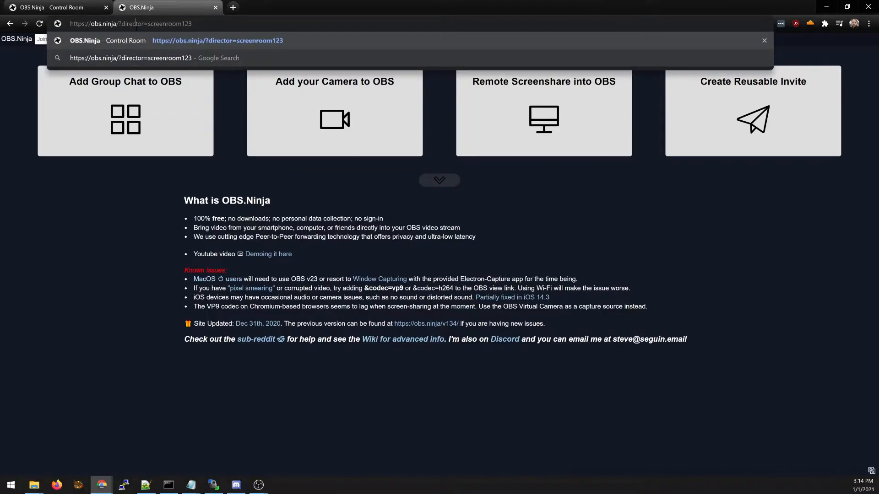
Edit the room name in the address to load the greenroom123 director page.
{"action": "double_click", "coordinate": [168, 23]}
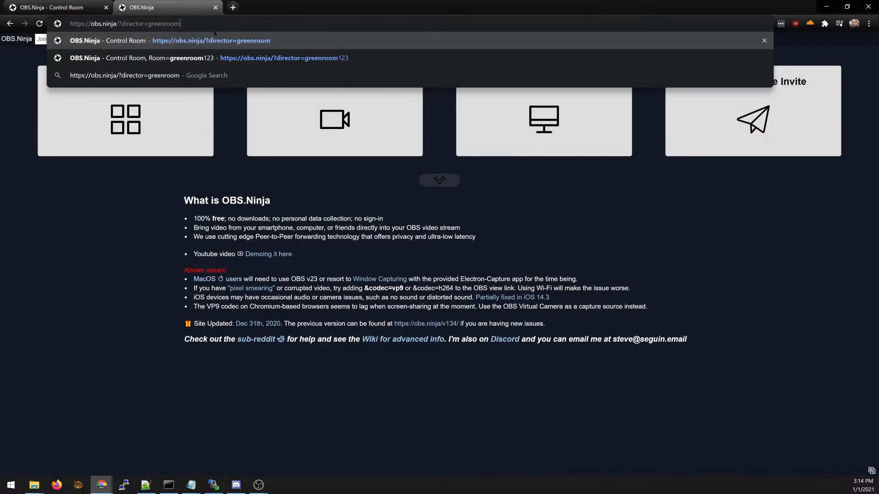
{"action": "type", "text": "123"}
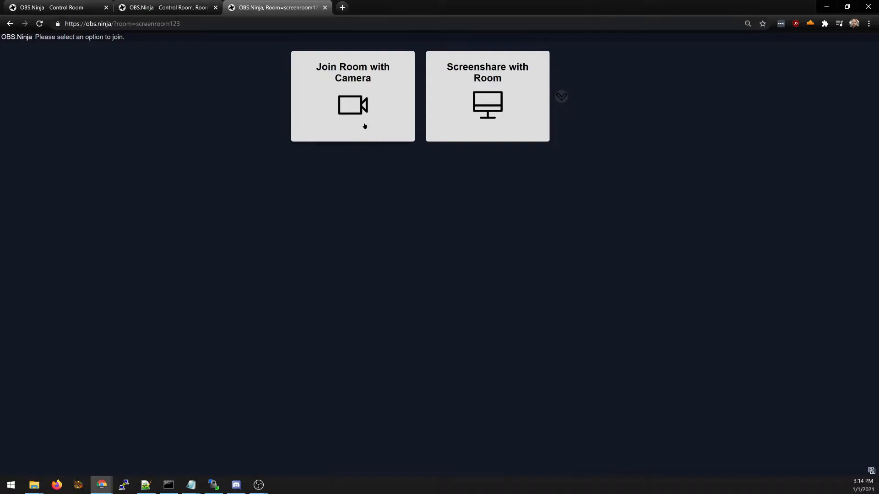
Join screenroom123 as a camera guest, then view the first tab.
{"action": "left_click", "coordinate": [352, 96]}
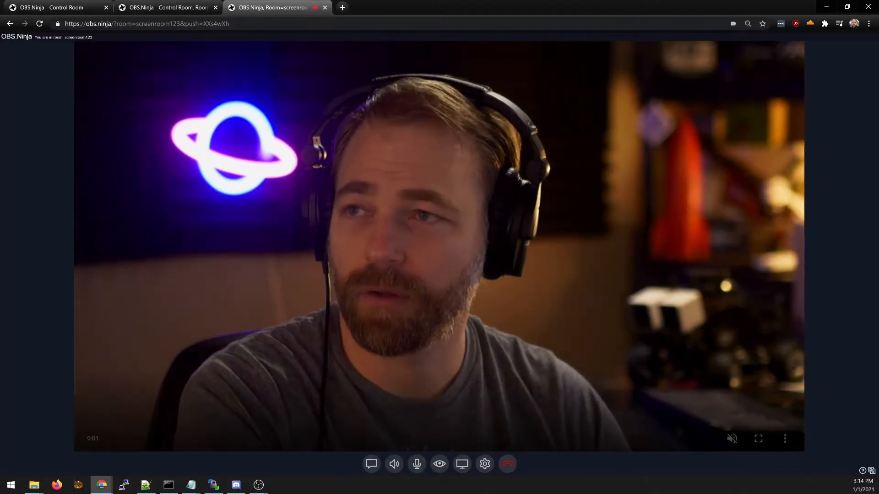
{"action": "left_click", "coordinate": [53, 7]}
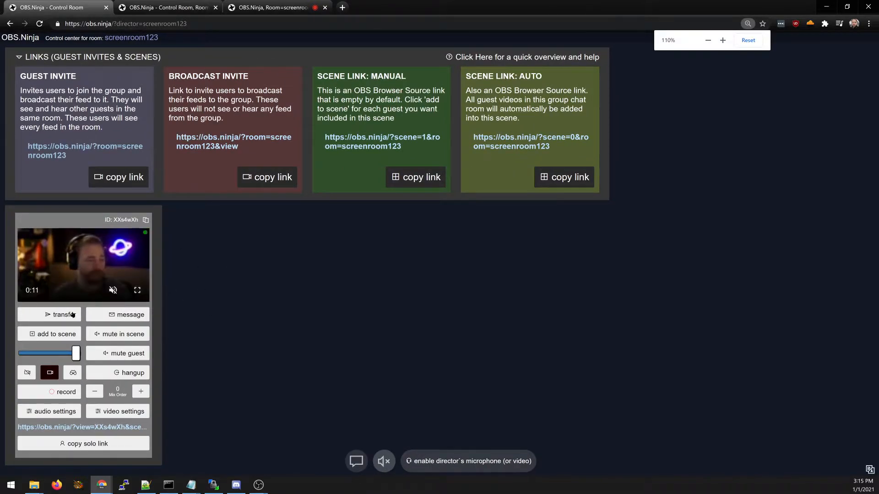
{"action": "mouse_move", "coordinate": [60, 314]}
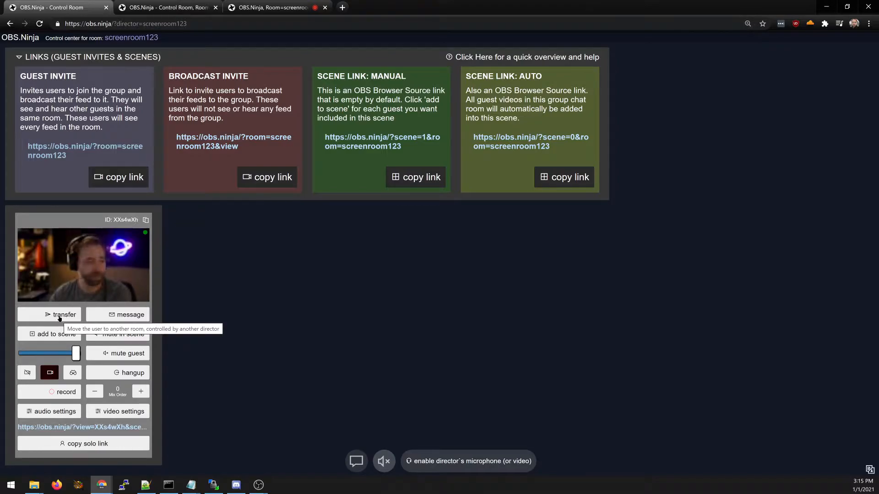
Transfer the camera guest from screenroom123 to greenroom123.
{"action": "left_click", "coordinate": [50, 314]}
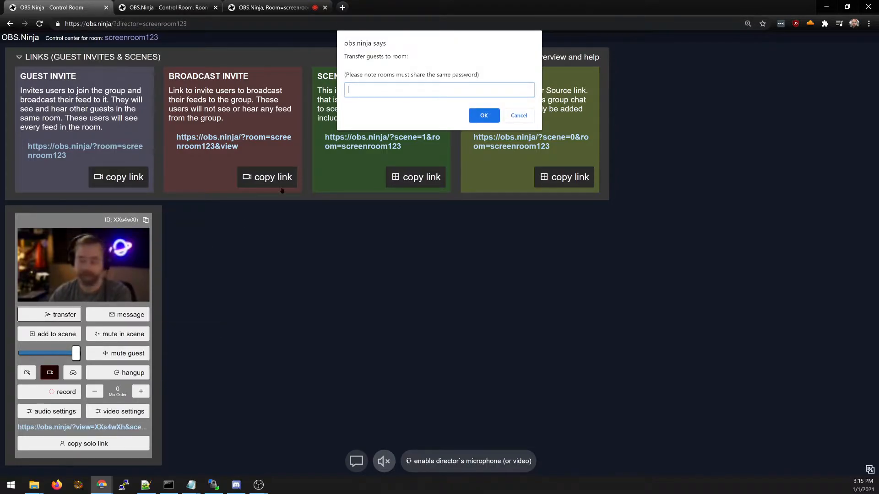
{"action": "type", "text": "greenr"}
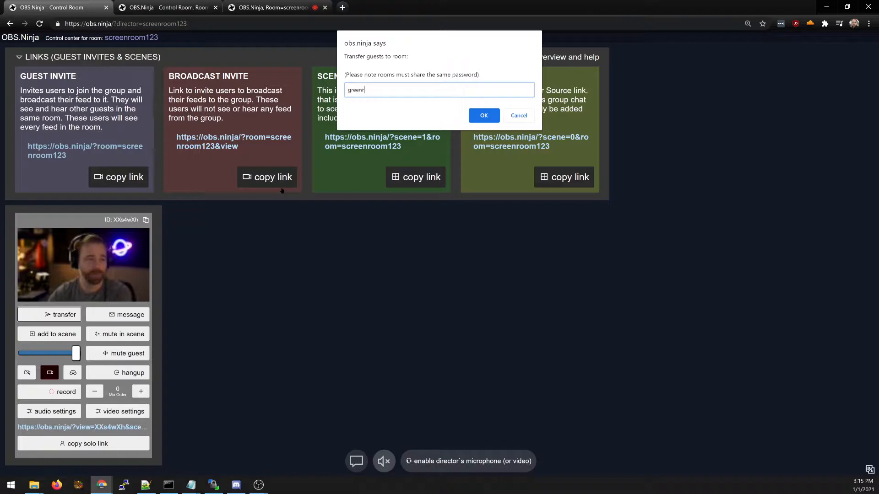
{"action": "type", "text": "room123"}
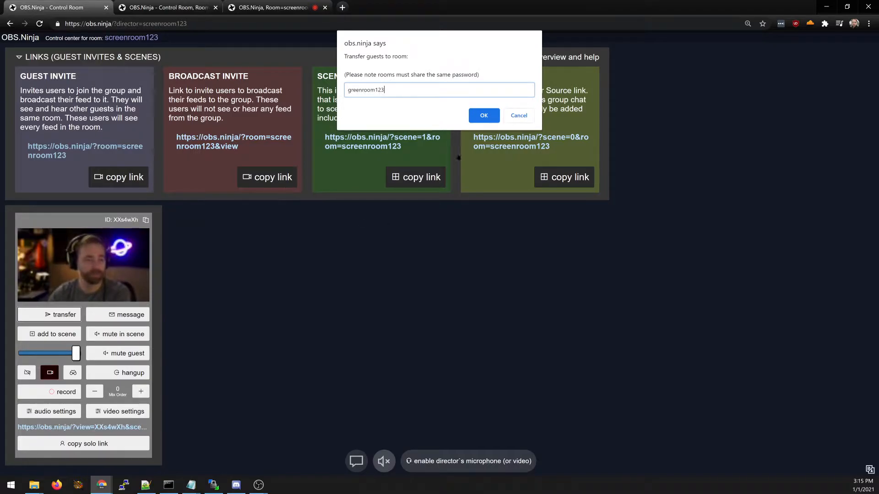
{"action": "left_click", "coordinate": [482, 116]}
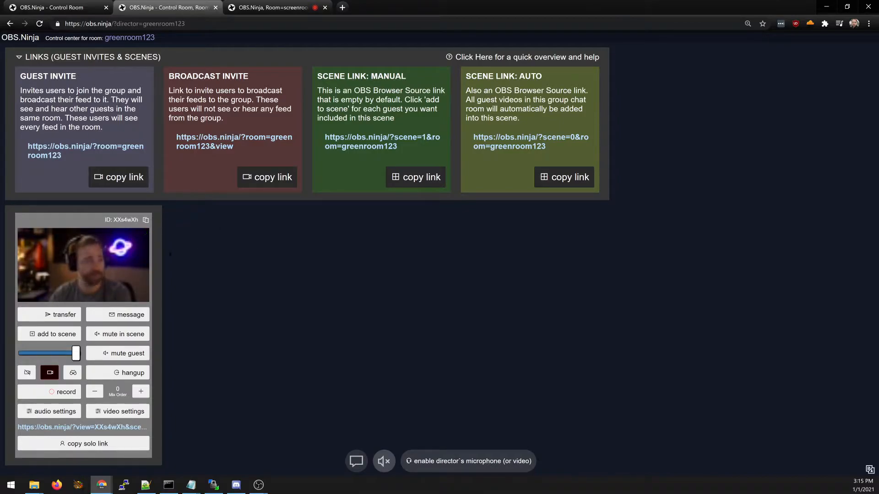
{"action": "left_click", "coordinate": [274, 8]}
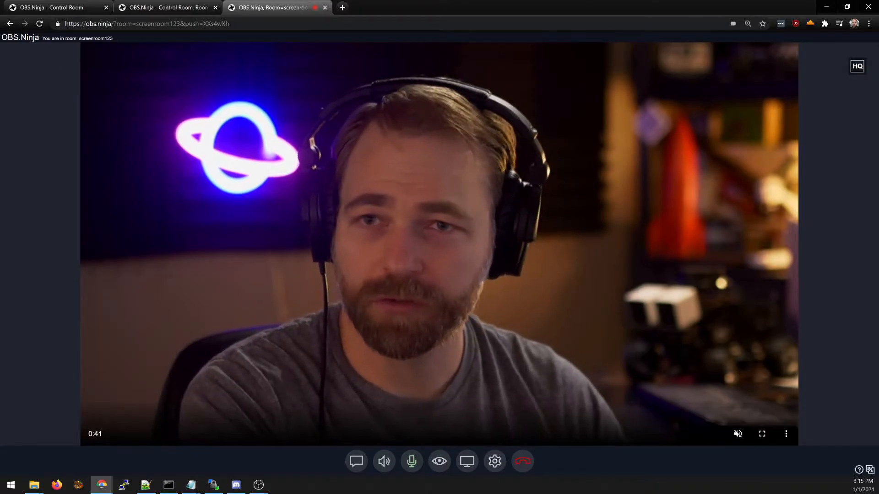
{"action": "left_click", "coordinate": [53, 8]}
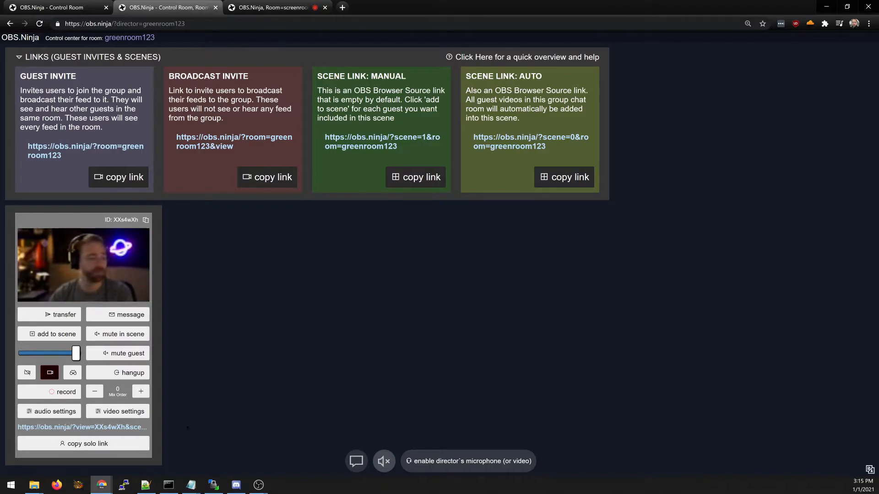
Hang up the guest in greenroom123, rejoin screenroom123 with camera, and view that control room.
{"action": "left_click", "coordinate": [117, 372]}
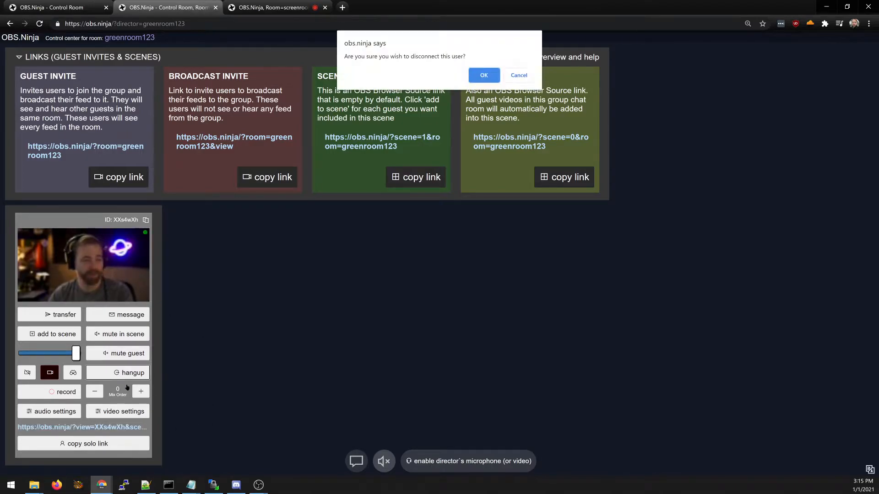
{"action": "left_click", "coordinate": [483, 75]}
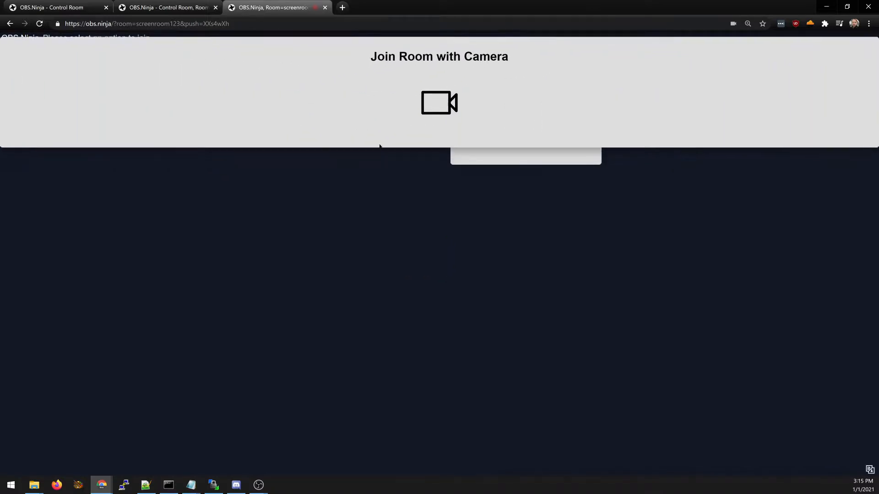
{"action": "left_click", "coordinate": [53, 7]}
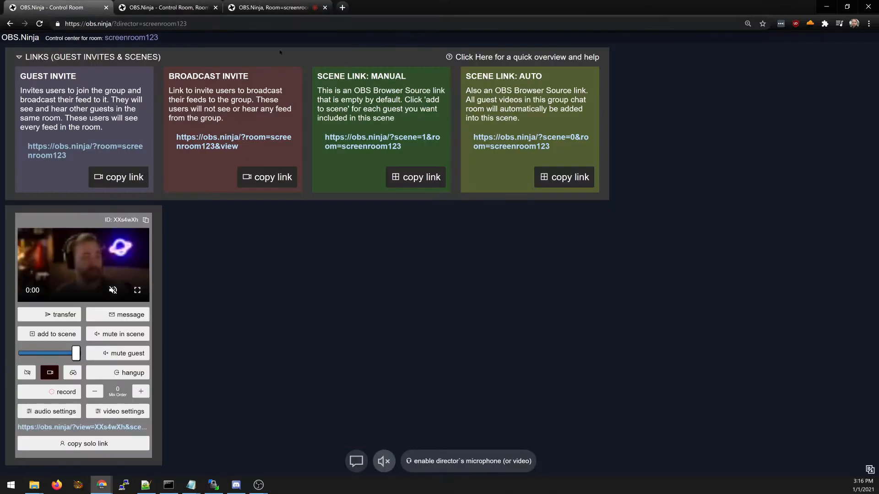
{"action": "left_click", "coordinate": [165, 8]}
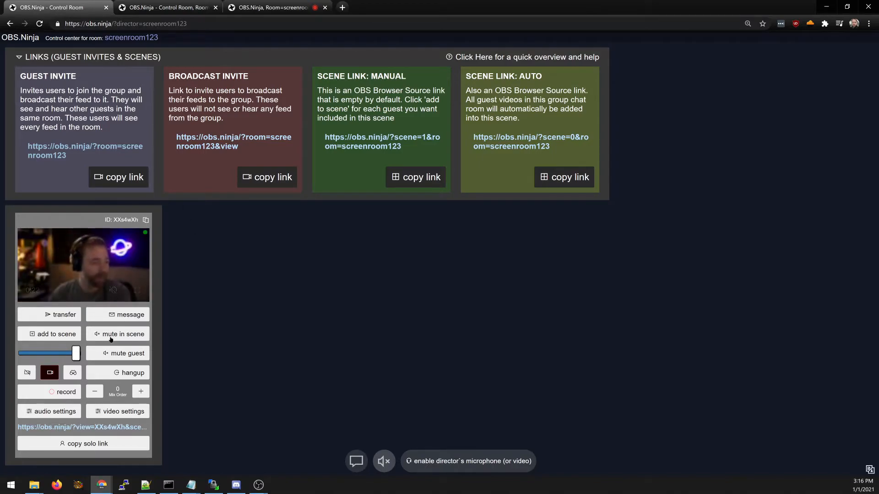
Transfer the guest to the prefilled greenroom123.
{"action": "left_click", "coordinate": [54, 314]}
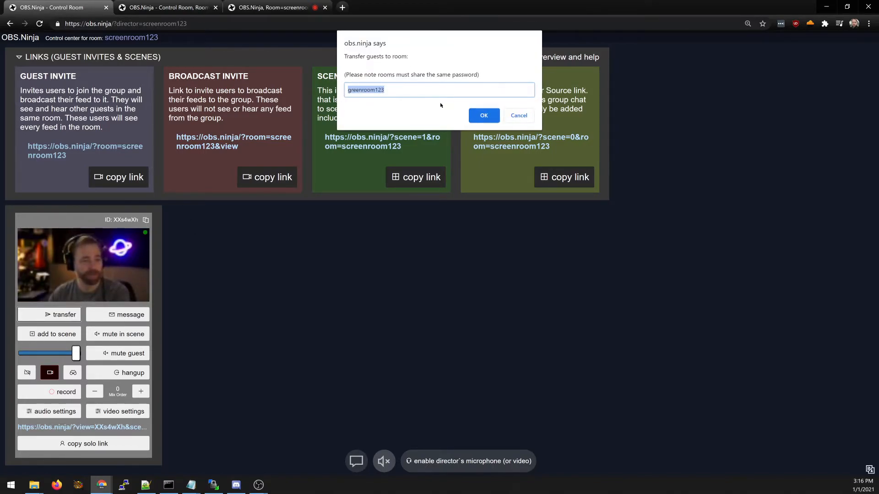
{"action": "left_click", "coordinate": [412, 90]}
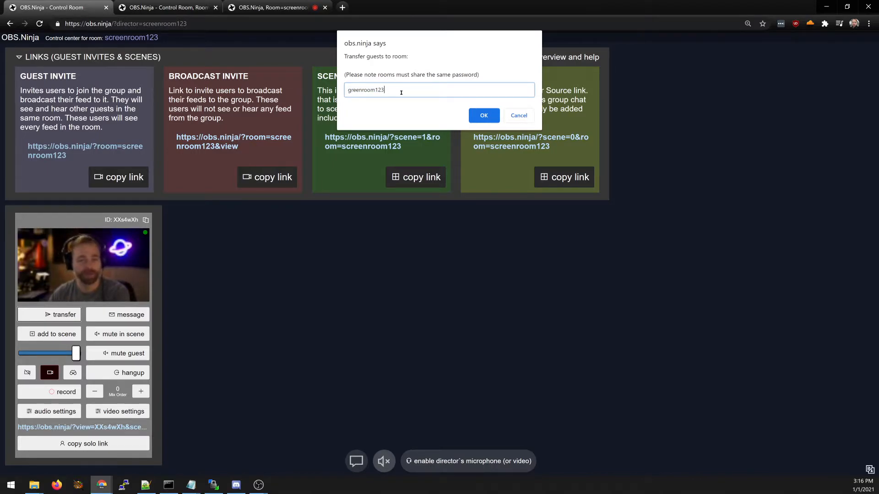
{"action": "mouse_move", "coordinate": [483, 115]}
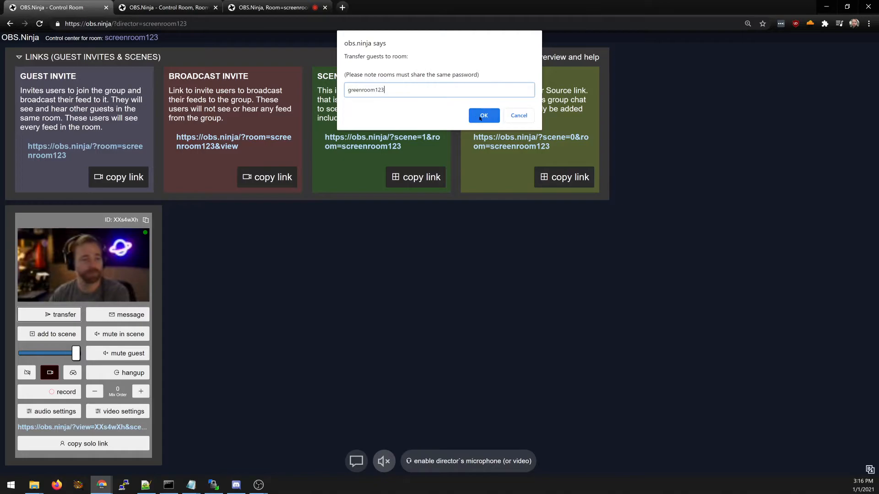
{"action": "left_click", "coordinate": [484, 115]}
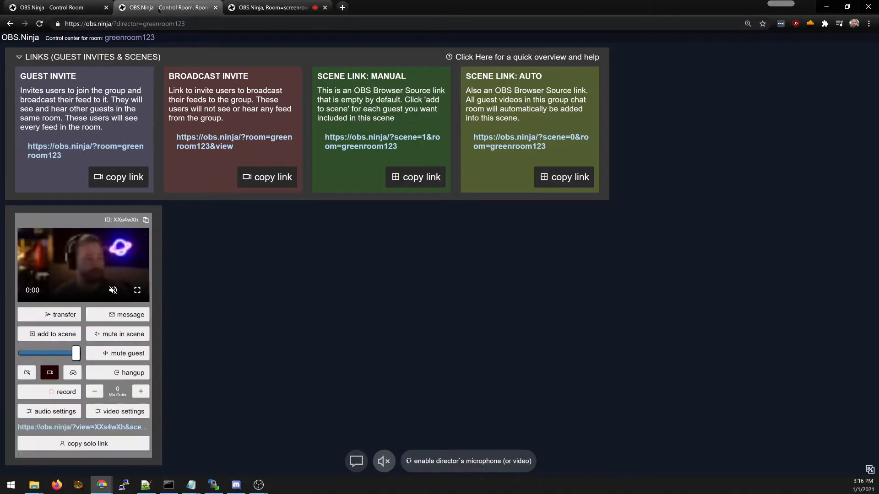
{"action": "left_click", "coordinate": [63, 314]}
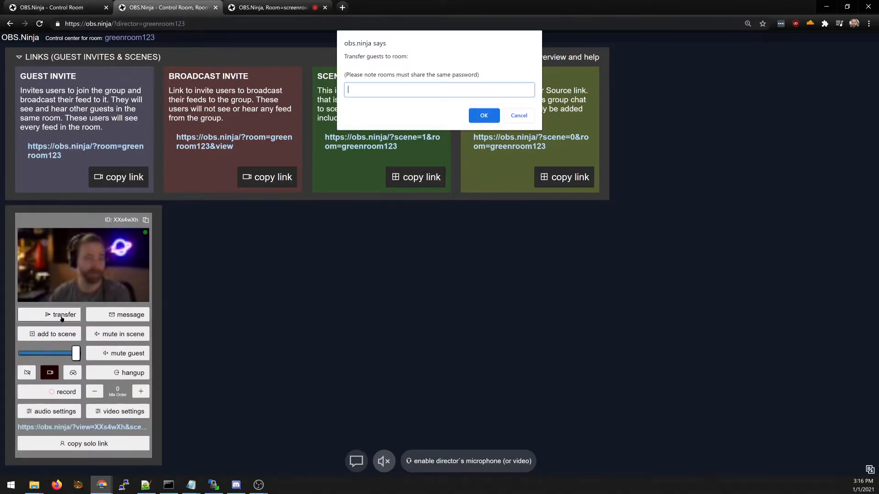
{"action": "type", "text": "screenr"}
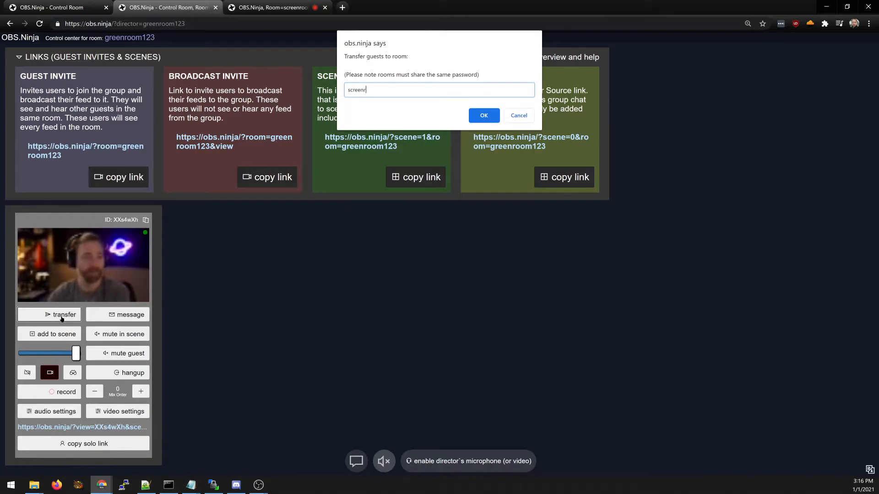
{"action": "type", "text": "oom123"}
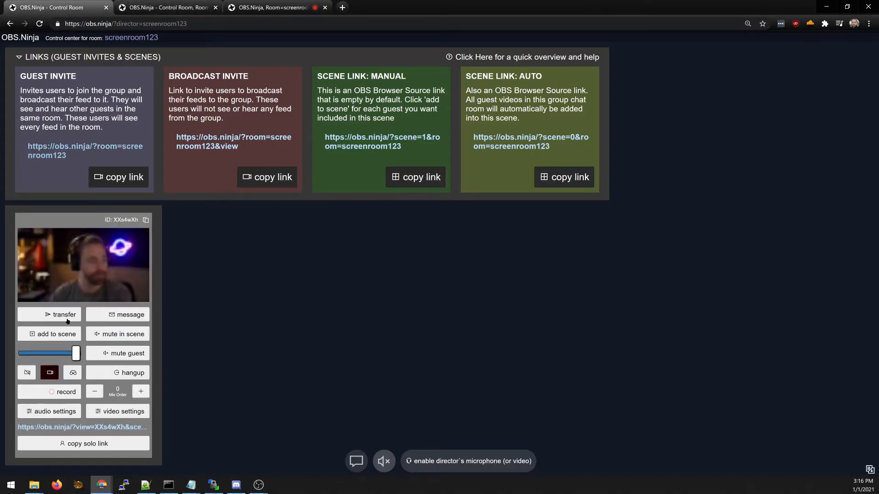
{"action": "left_click", "coordinate": [64, 314]}
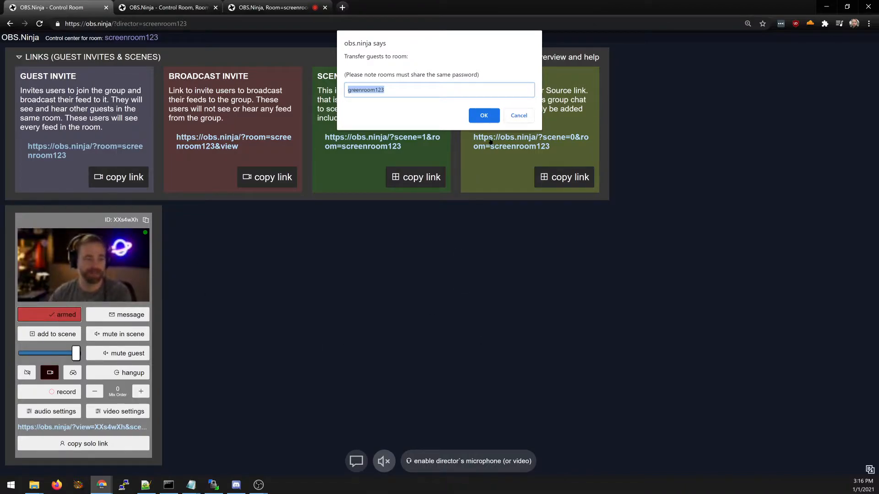
{"action": "left_click", "coordinate": [483, 114]}
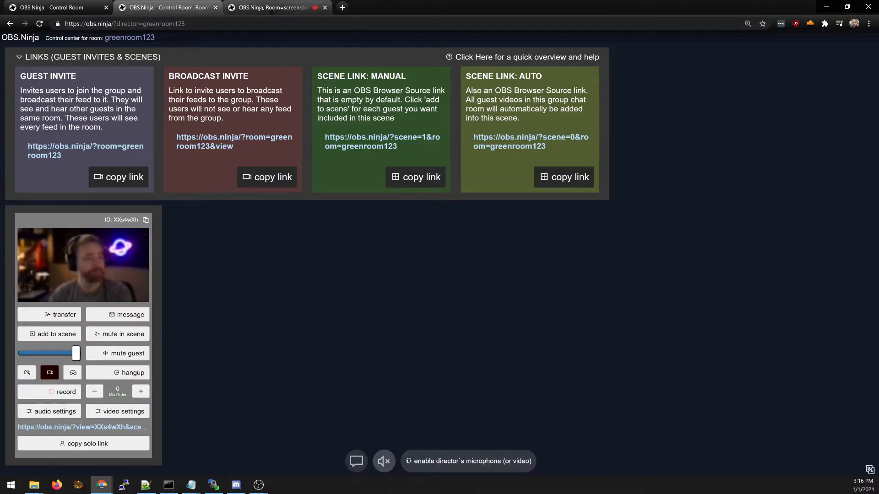
{"action": "left_click", "coordinate": [166, 7]}
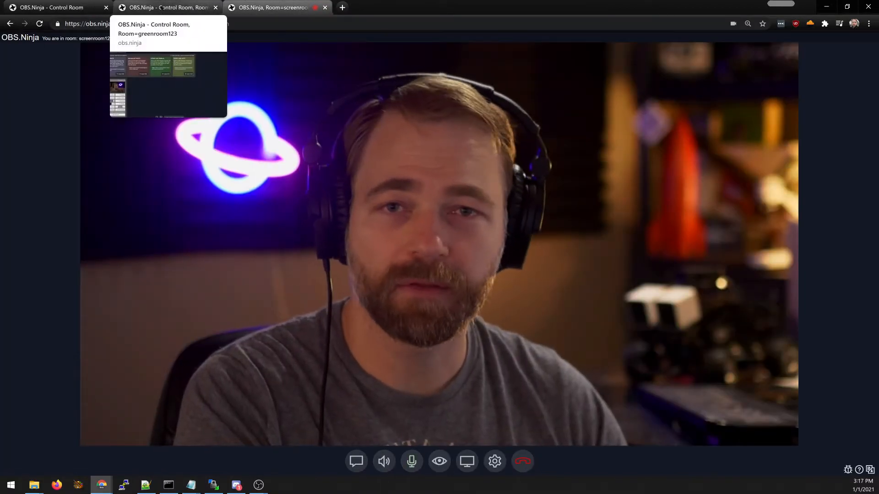
Change the guest tab address to obs.ninja/screenroom123?view=host1,host2,host3.
{"action": "left_click", "coordinate": [167, 8]}
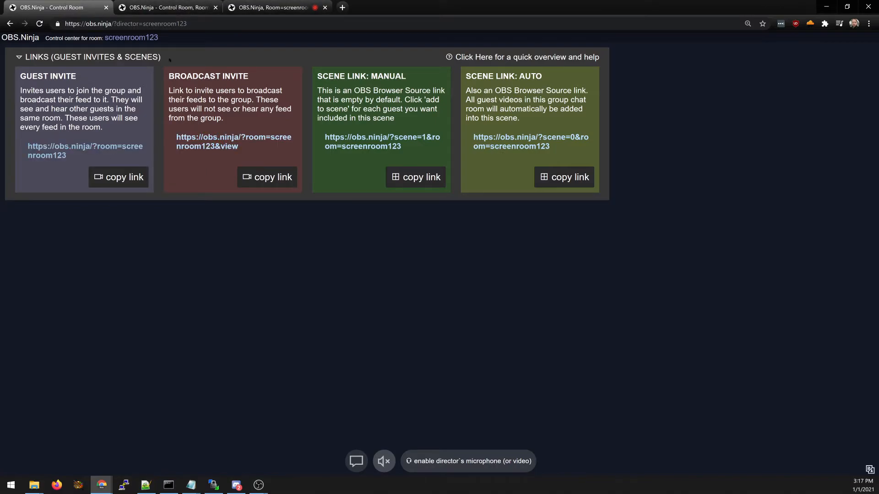
{"action": "mouse_move", "coordinate": [85, 150]}
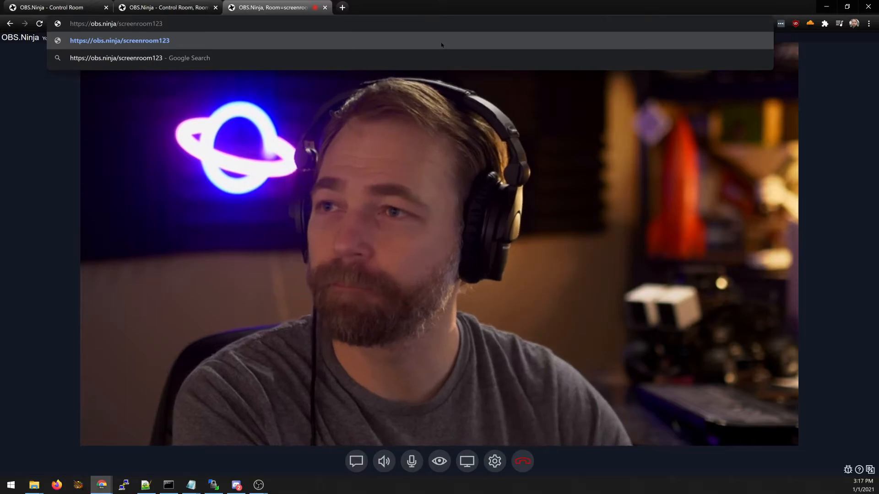
{"action": "type", "text": "?"}
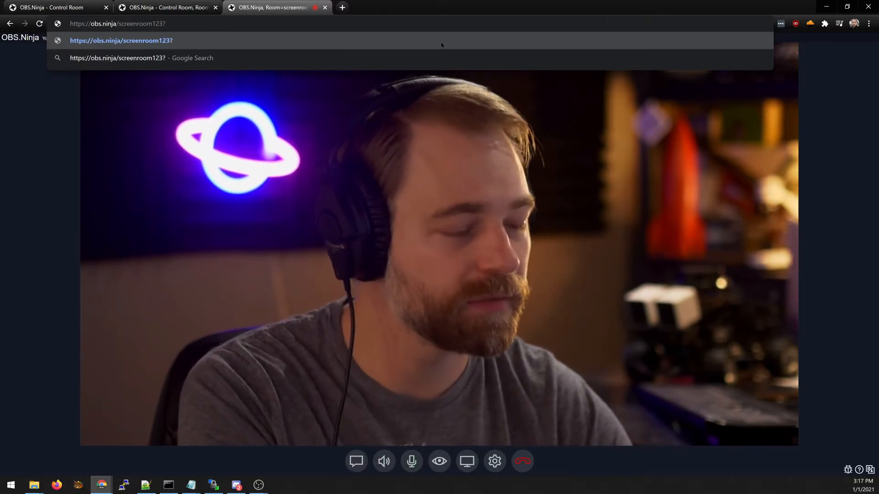
{"action": "type", "text": "view=host1,"}
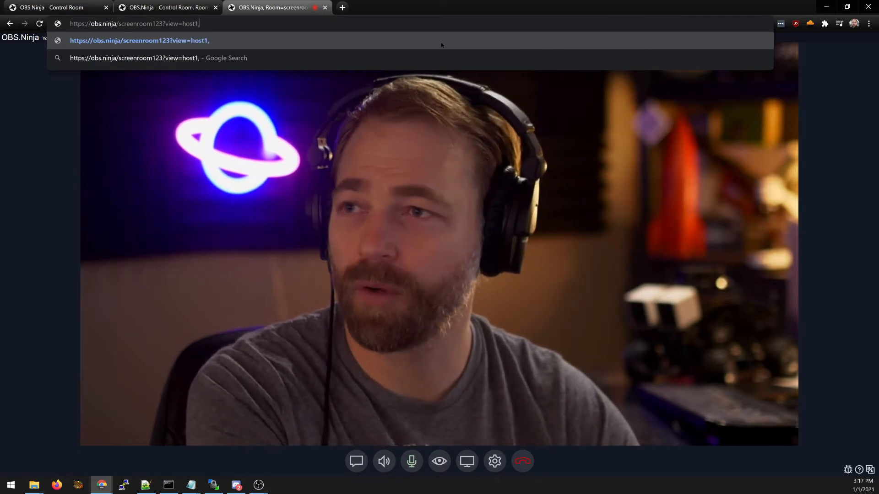
{"action": "type", "text": "host2,"}
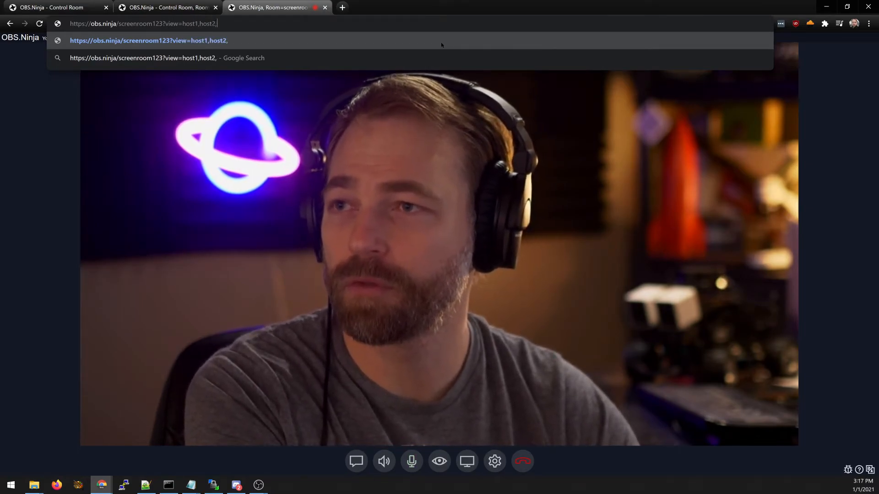
{"action": "type", "text": "host3"}
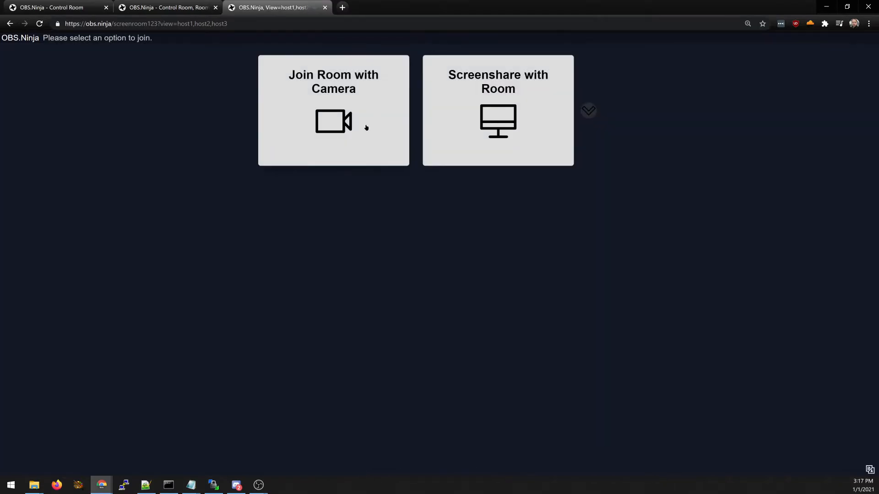
Join screenroom123 with camera from three guest tabs, the last pushing as host1.
{"action": "left_click", "coordinate": [333, 109]}
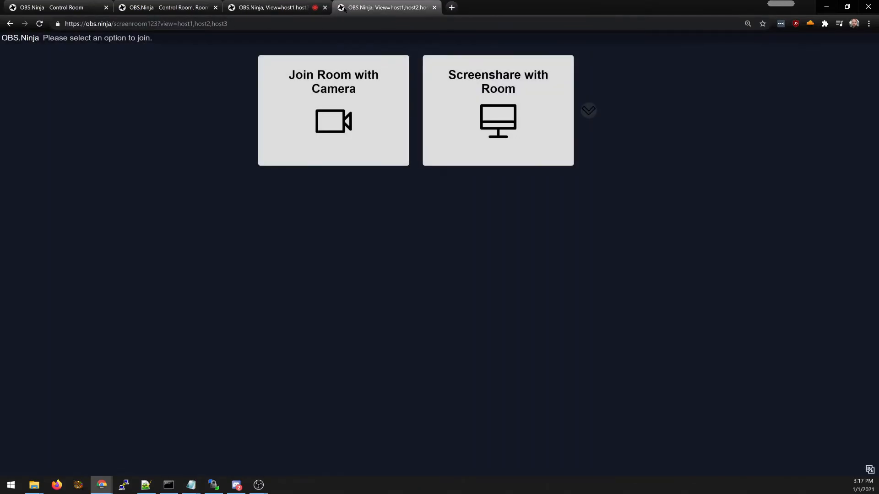
{"action": "left_click", "coordinate": [333, 110]}
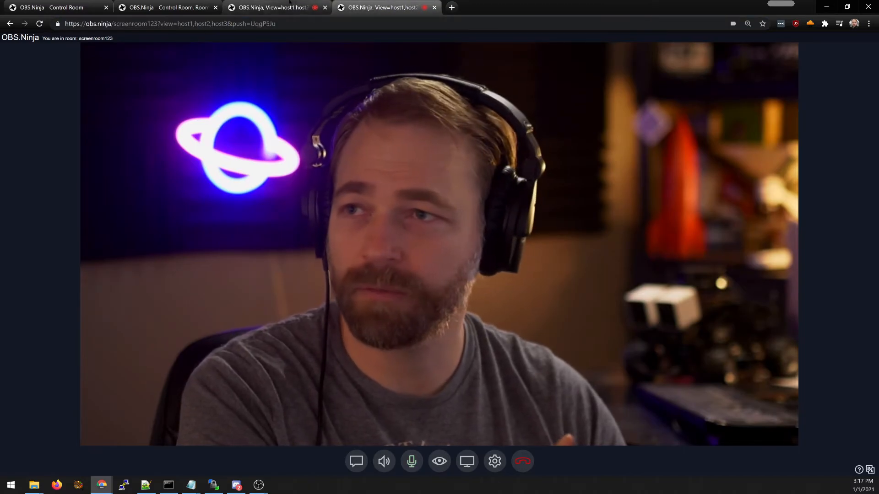
{"action": "left_click", "coordinate": [168, 24]}
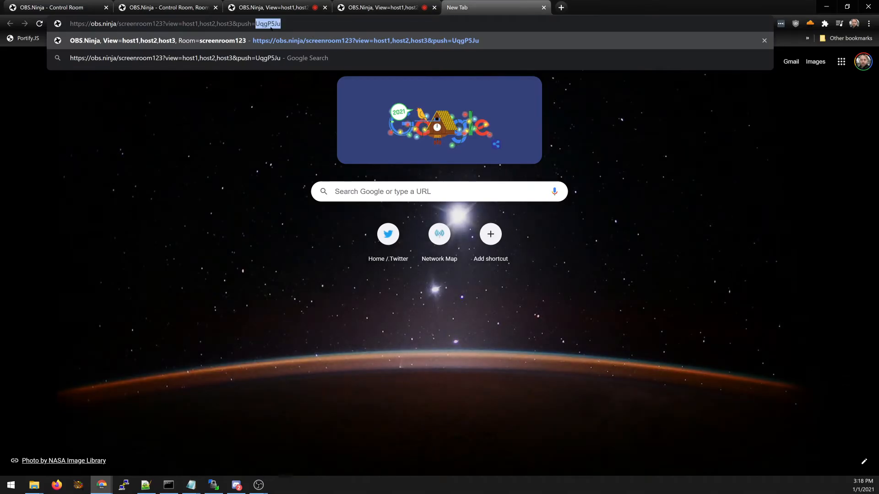
{"action": "type", "text": "v"}
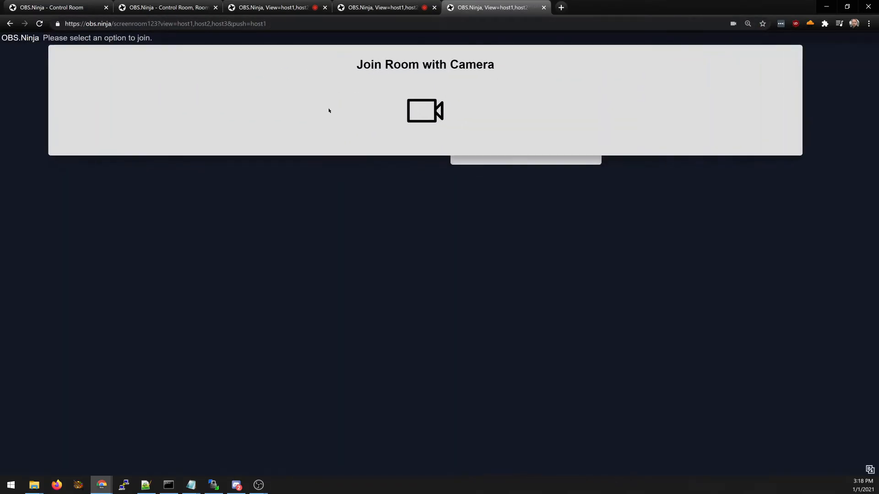
{"action": "left_click", "coordinate": [425, 110]}
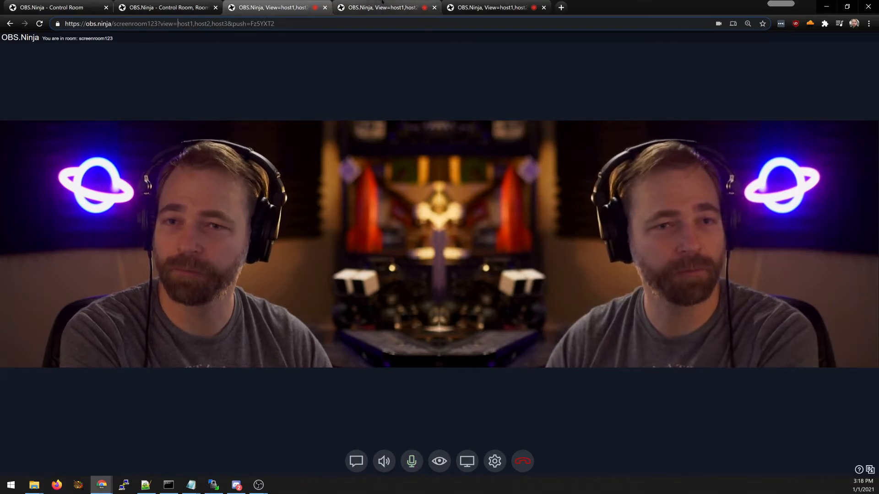
Transfer the screenroom123 guests to greenroom123, then check the host1 and first guest pages.
{"action": "left_click", "coordinate": [411, 461]}
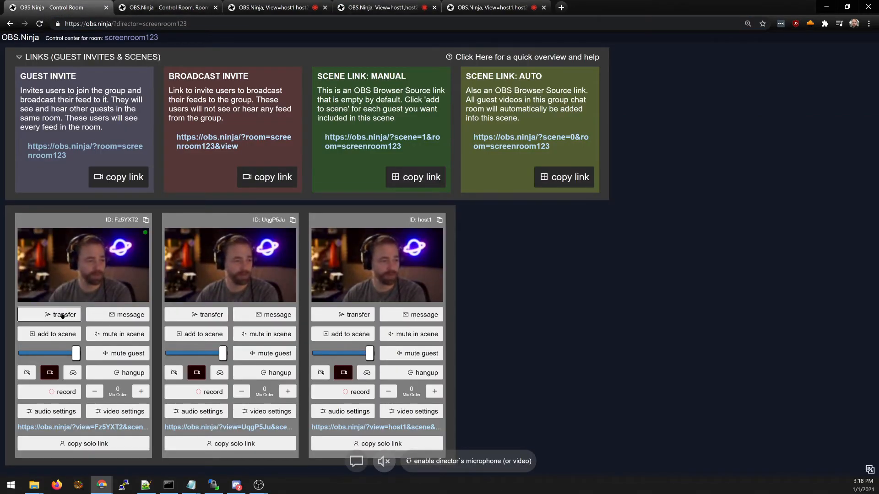
{"action": "left_click", "coordinate": [62, 314]}
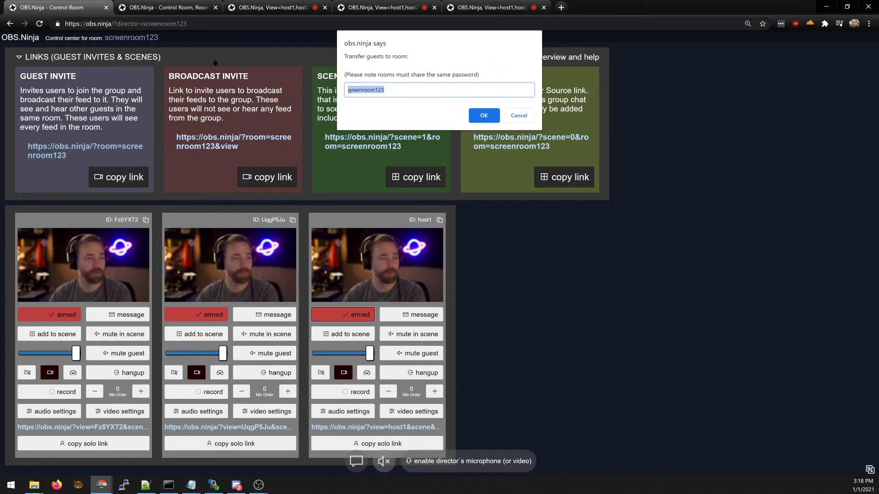
{"action": "left_click", "coordinate": [483, 115]}
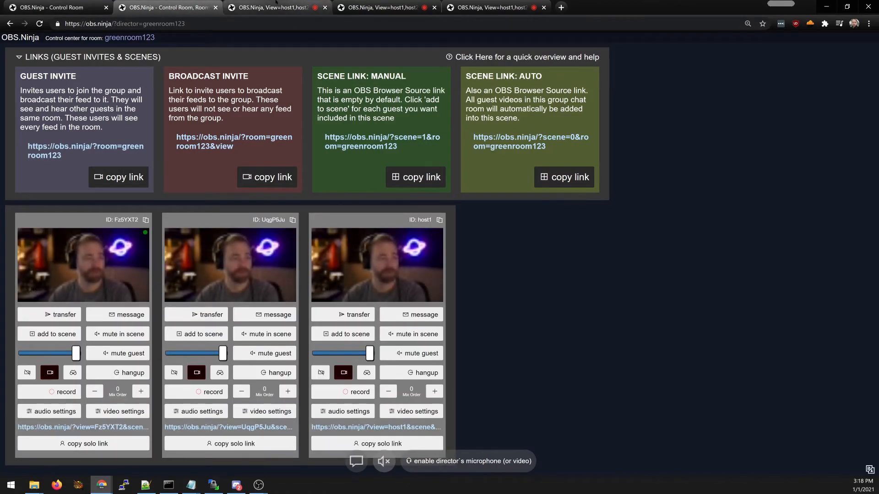
{"action": "left_click", "coordinate": [275, 7]}
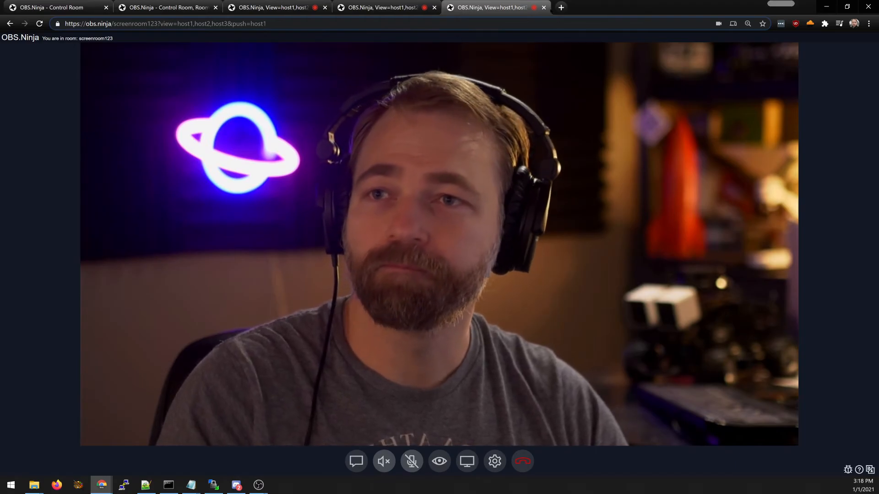
{"action": "left_click", "coordinate": [275, 7]}
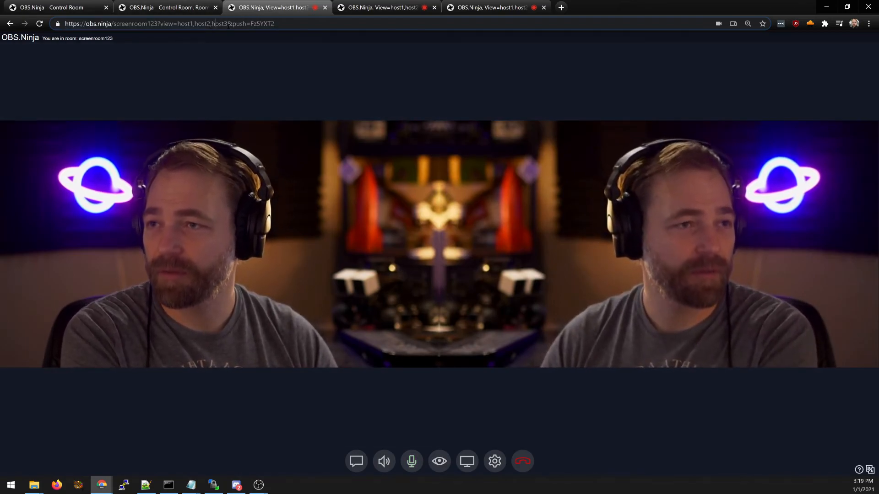
{"action": "left_click", "coordinate": [168, 24]}
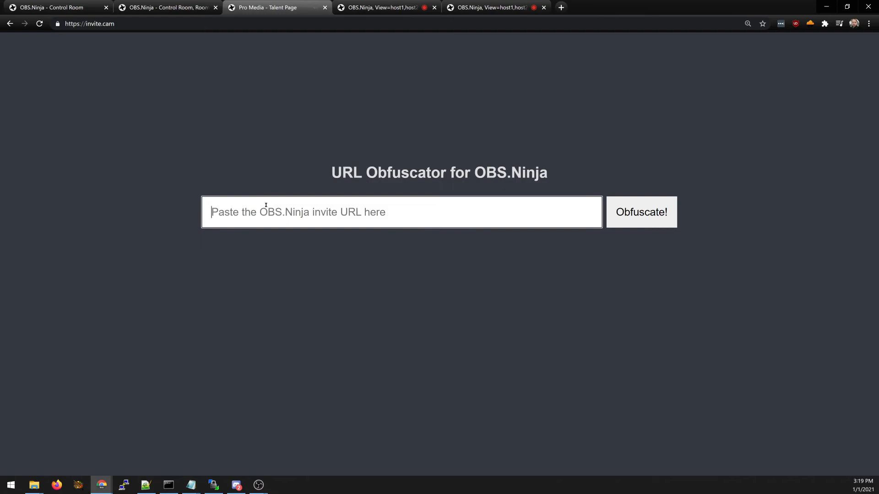
{"action": "type", "text": "https://obs.ninja/screenroom123?view=host1,host2,host3"}
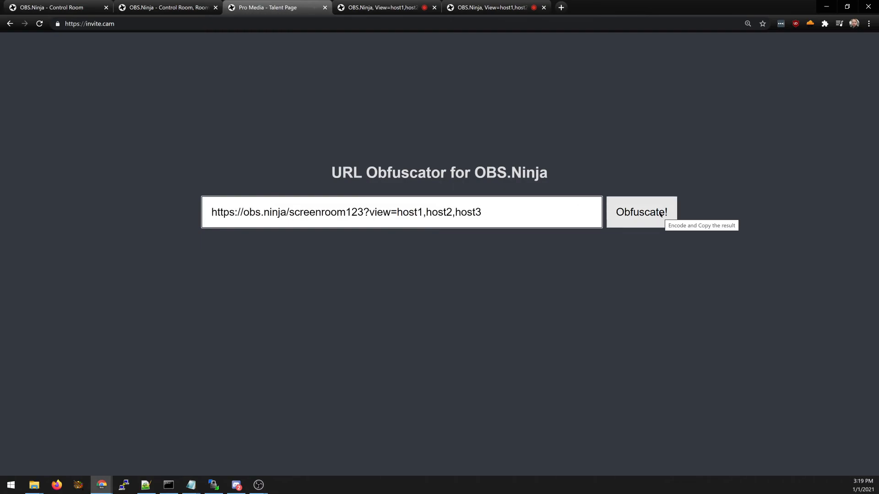
{"action": "left_click", "coordinate": [641, 211]}
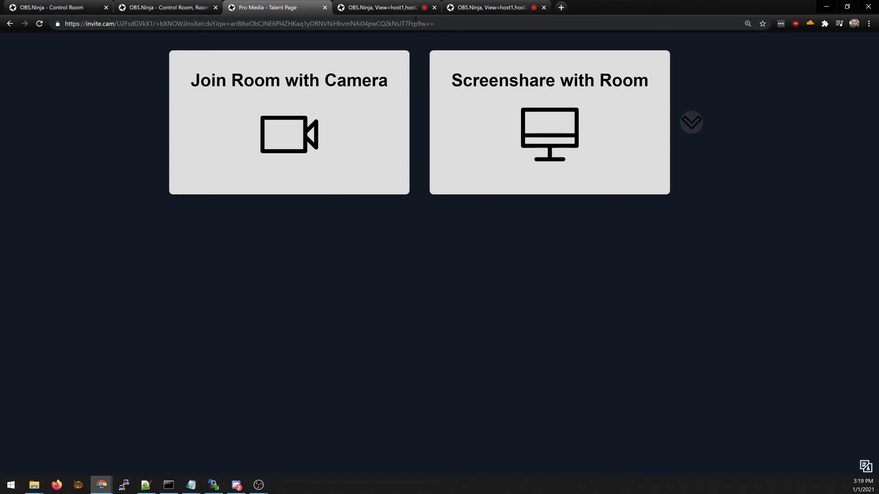
Join the room with camera through the obfuscated link, then view the host1 page.
{"action": "left_click", "coordinate": [289, 134]}
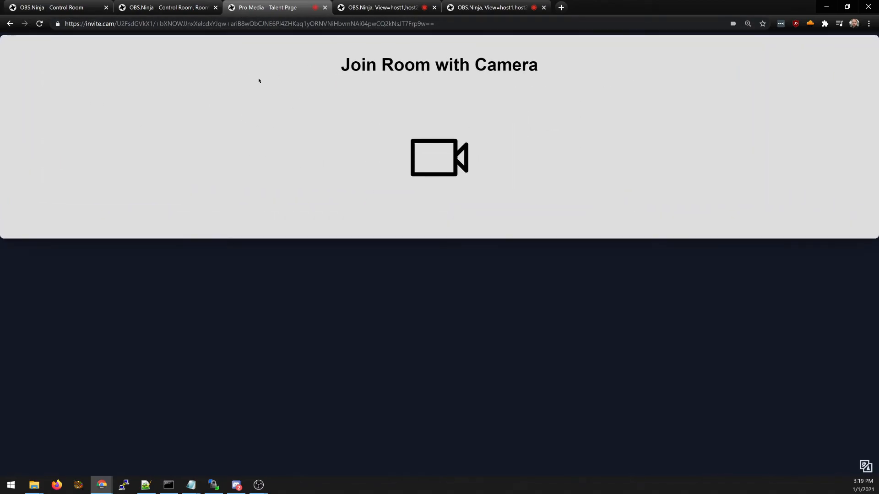
{"action": "left_click", "coordinate": [439, 157]}
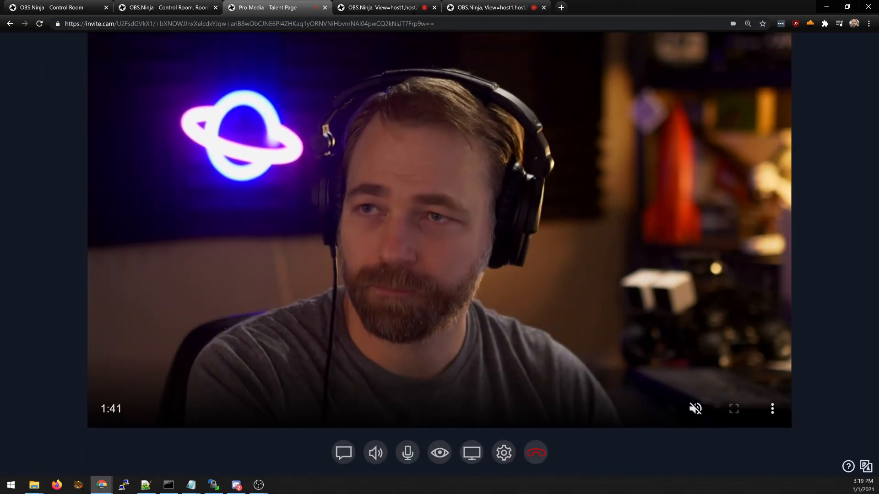
{"action": "left_click", "coordinate": [494, 7]}
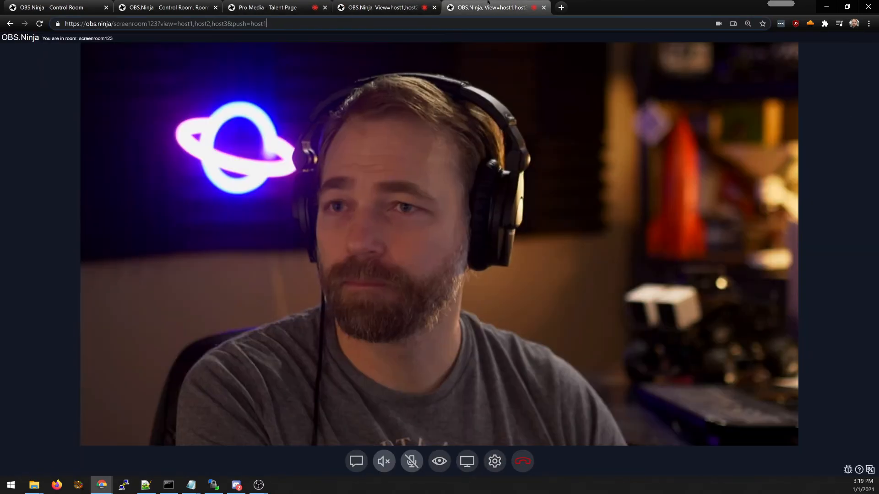